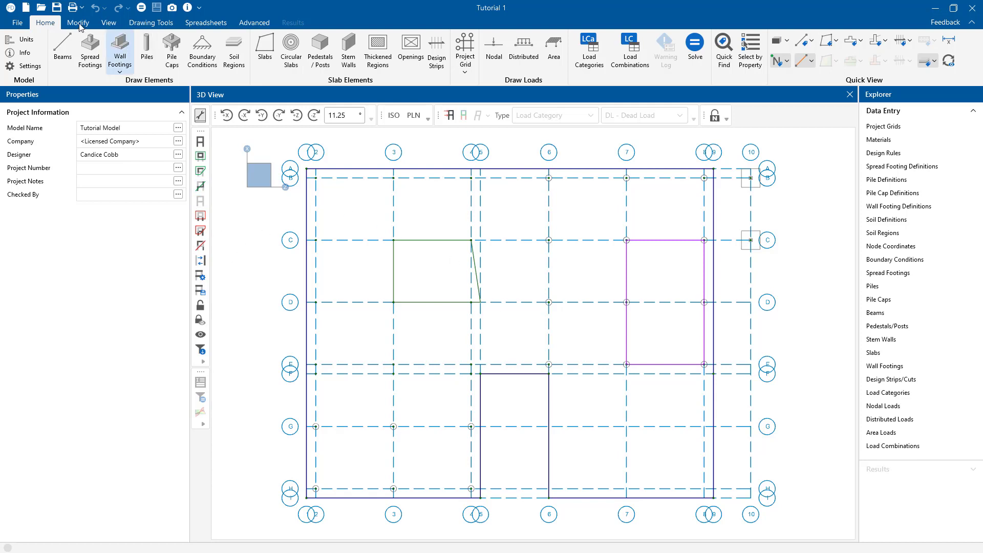
Switch the ribbon to the Modify tab to show the slab modification tools
{"action": "left_click", "coordinate": [78, 23]}
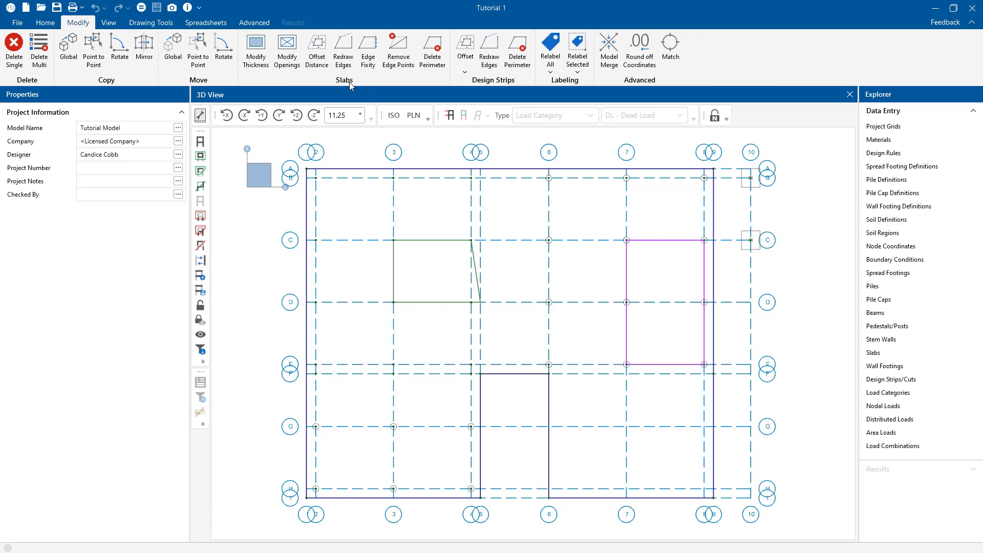
{"action": "mouse_move", "coordinate": [416, 74]}
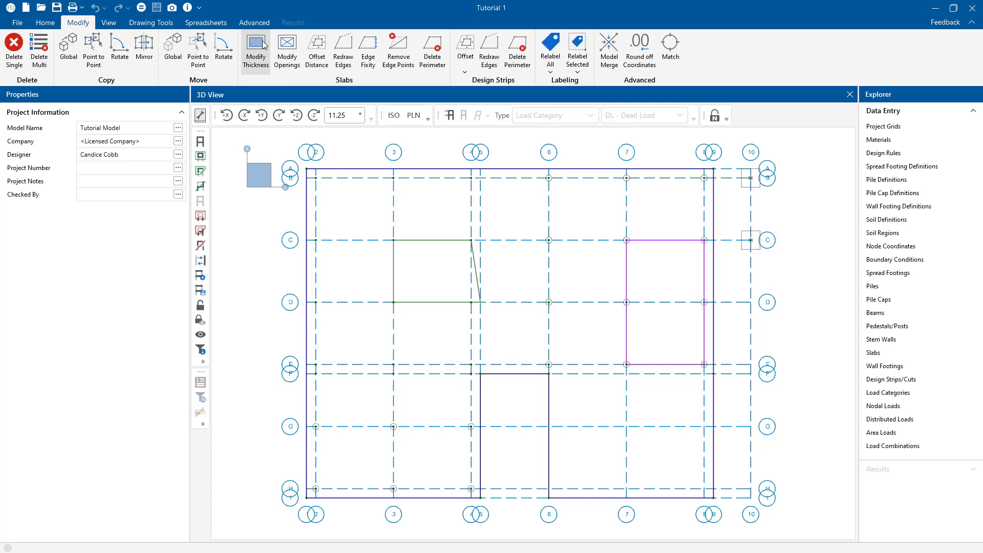
{"action": "mouse_move", "coordinate": [256, 45]}
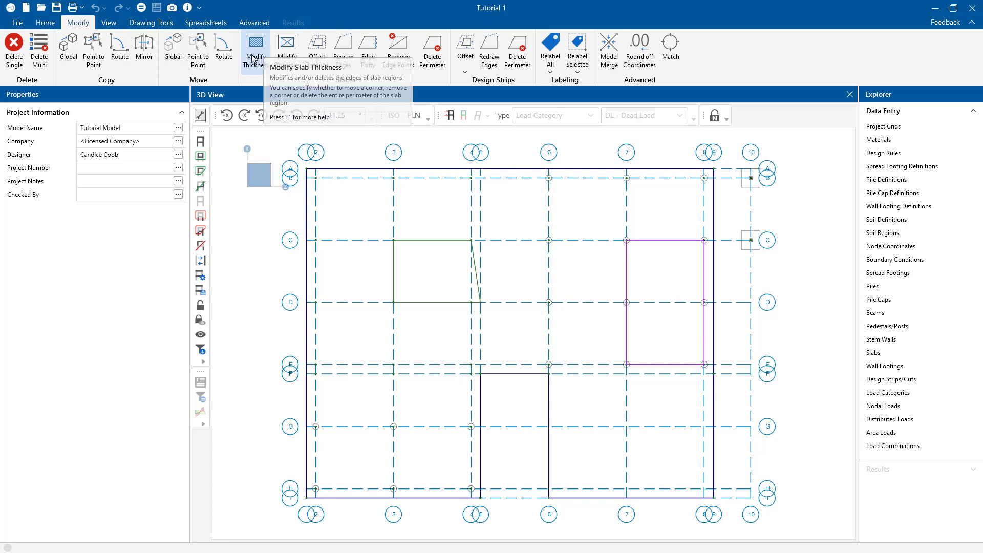
Move the thickness region's two top corners from line C up to grid line A
{"action": "left_click", "coordinate": [256, 46]}
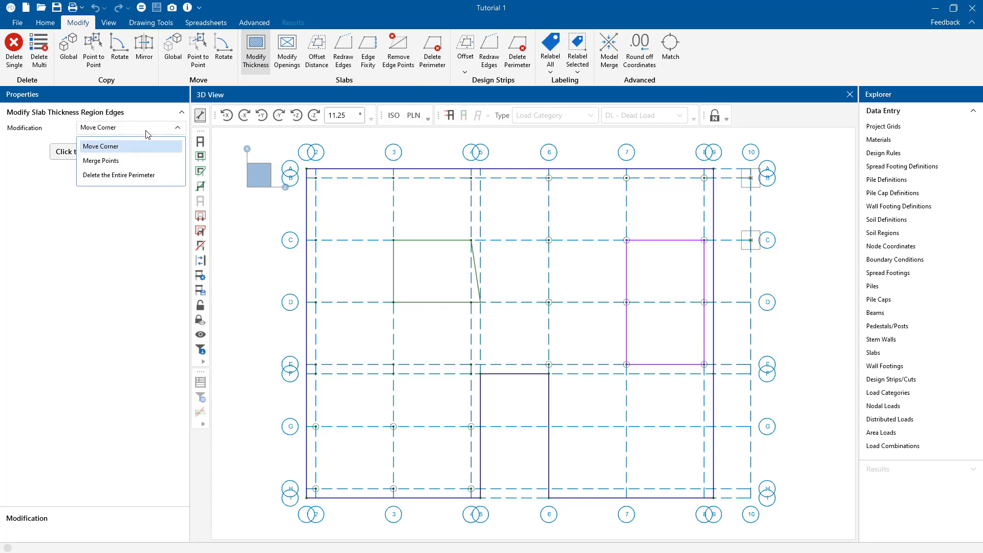
{"action": "mouse_move", "coordinate": [133, 154]}
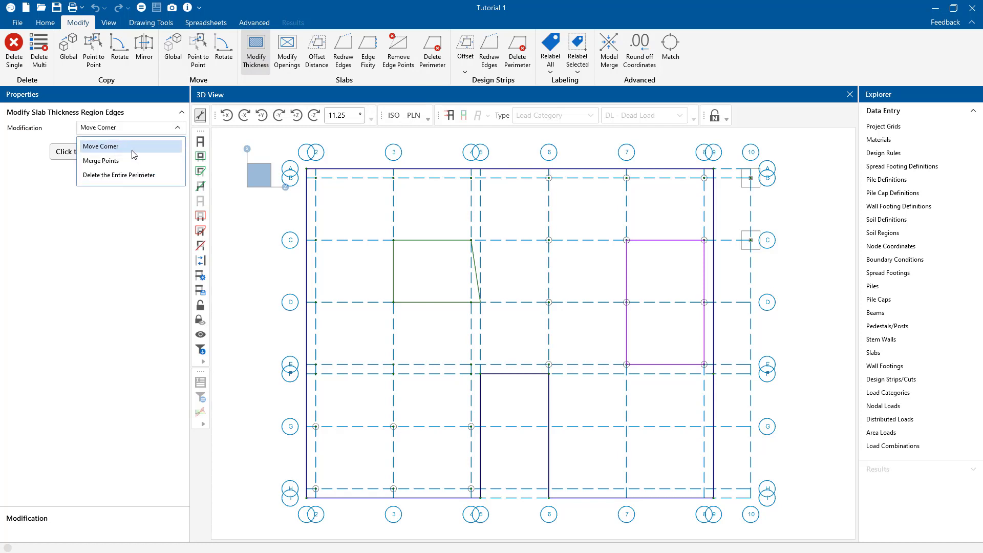
{"action": "mouse_move", "coordinate": [119, 148]}
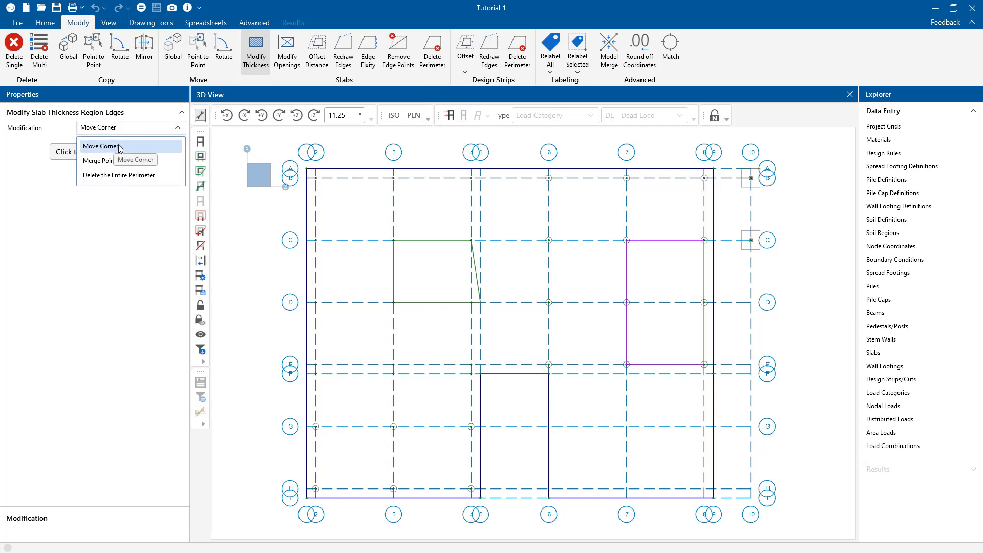
{"action": "left_click", "coordinate": [101, 146]}
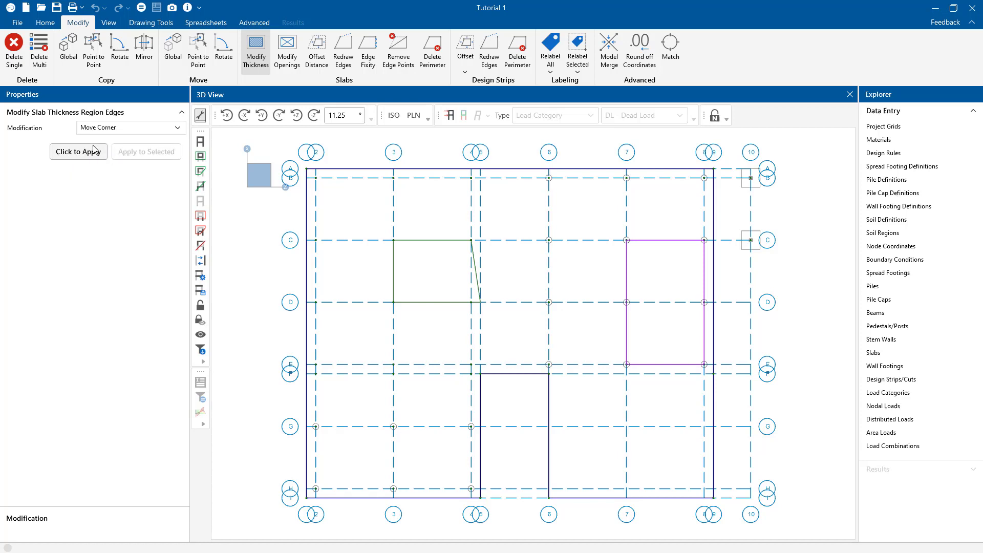
{"action": "left_click", "coordinate": [151, 23]}
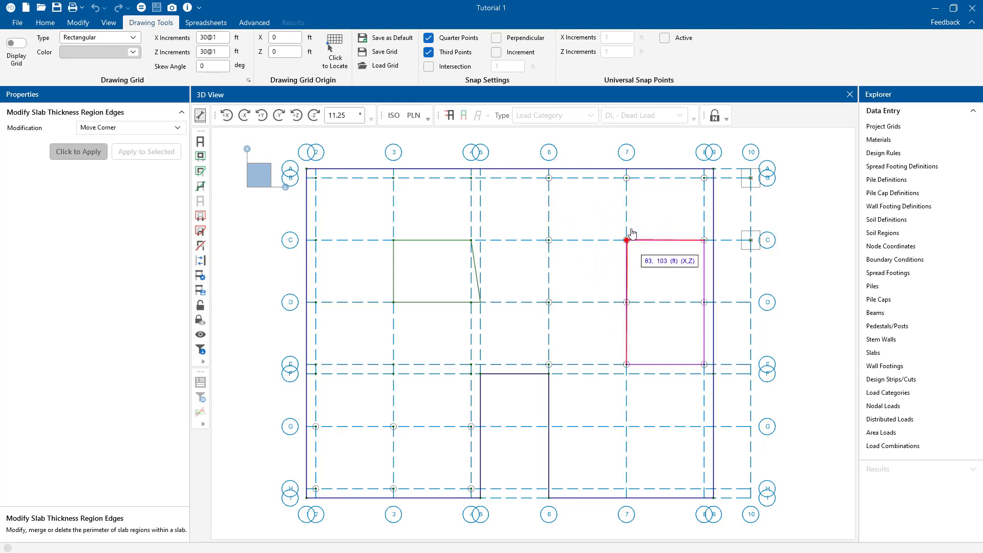
{"action": "left_click_drag", "start_coordinate": [625, 239], "coordinate": [625, 170]}
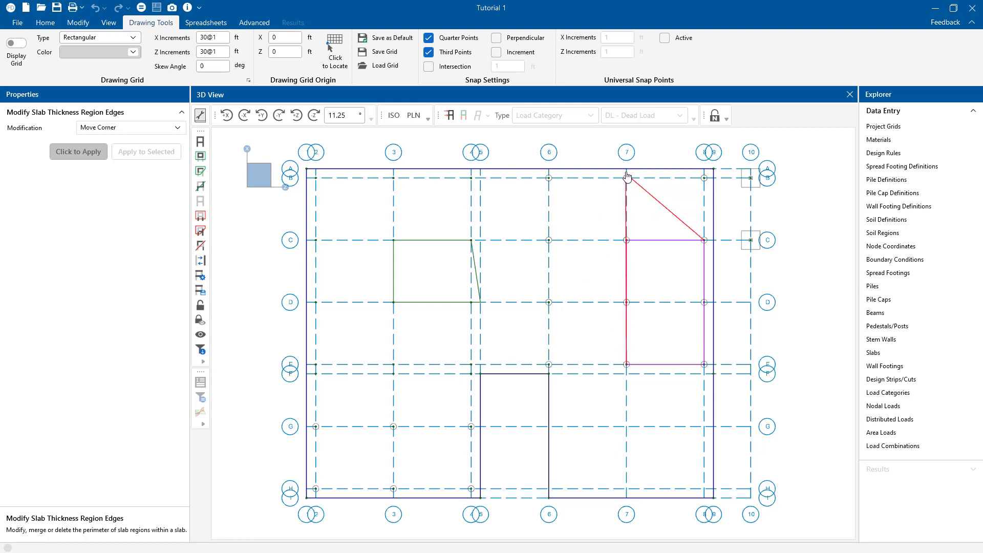
{"action": "left_click", "coordinate": [626, 170]}
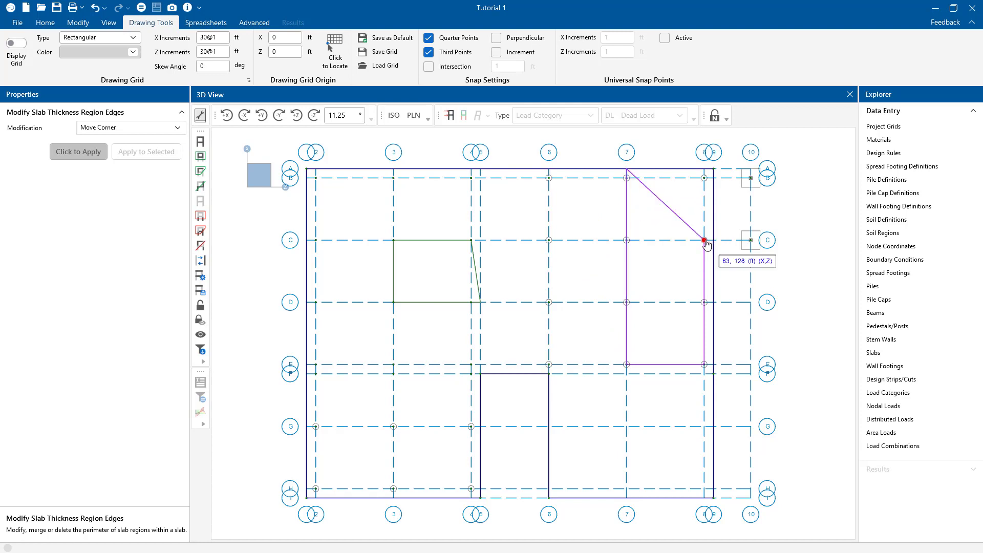
{"action": "left_click_drag", "start_coordinate": [703, 241], "coordinate": [704, 182]}
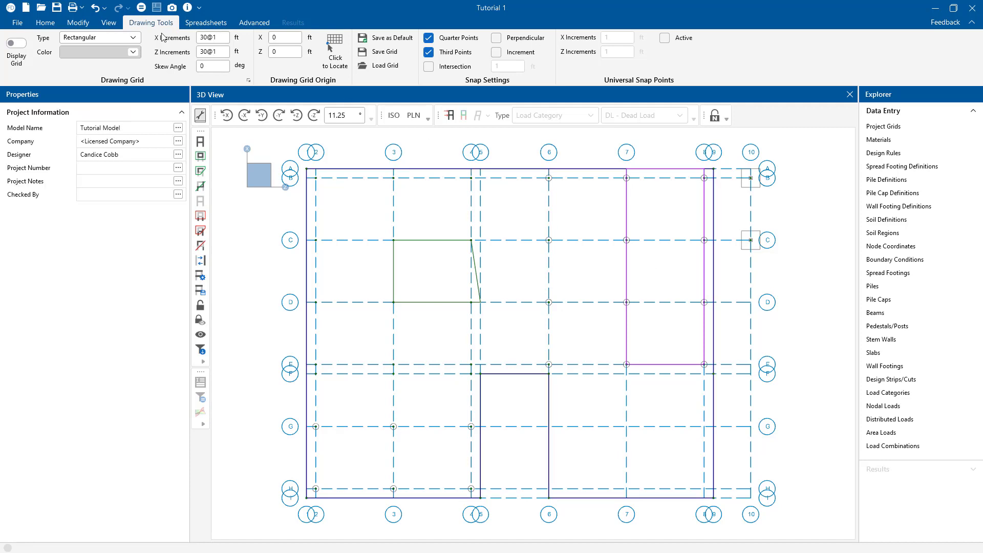
Move the skewed opening corner back onto its grid intersection, making a clean rectangle
{"action": "left_click", "coordinate": [78, 23]}
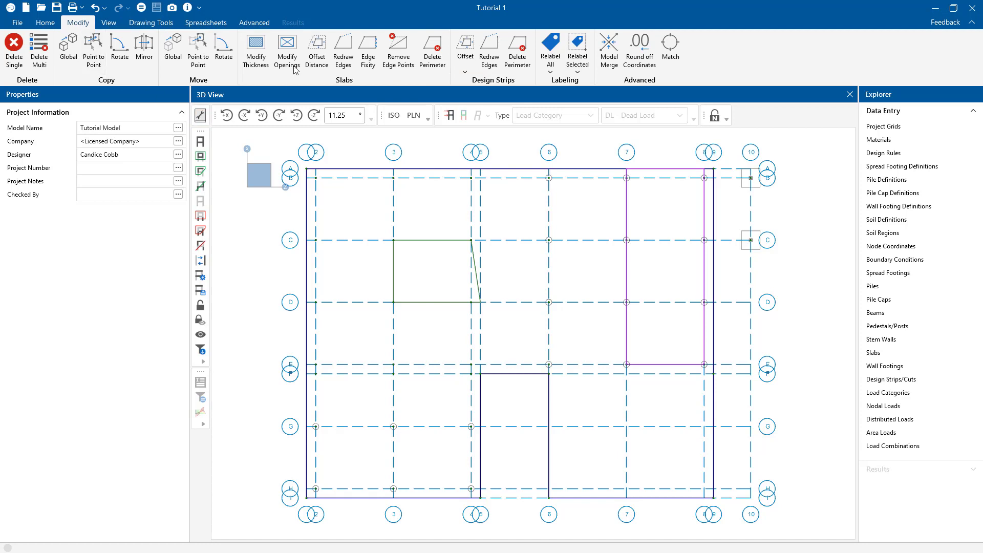
{"action": "left_click", "coordinate": [286, 48]}
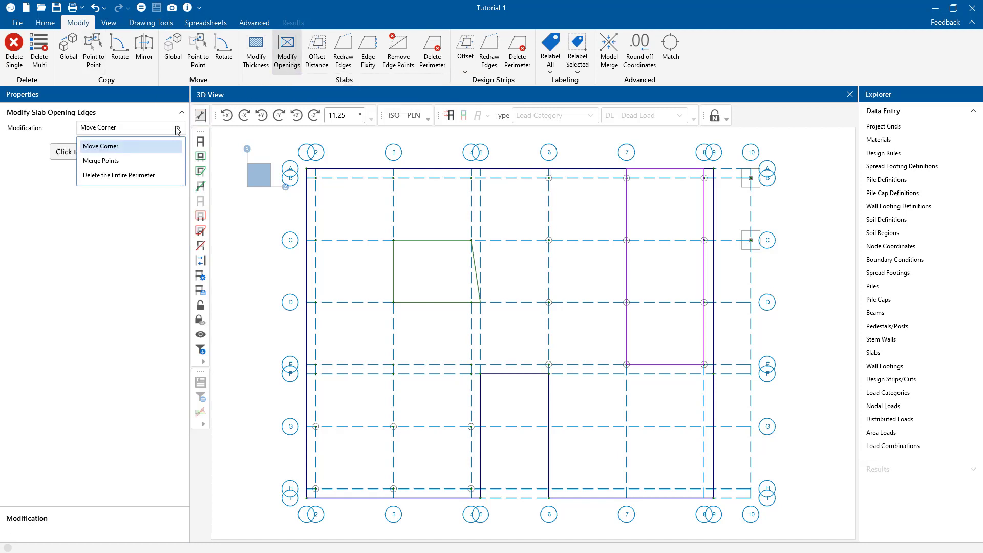
{"action": "left_click", "coordinate": [101, 146]}
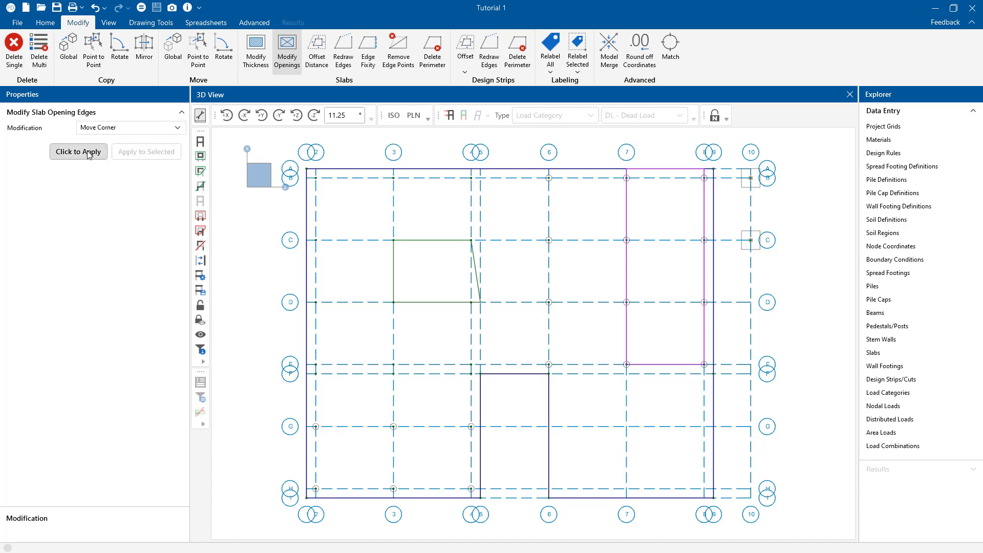
{"action": "left_click", "coordinate": [150, 23]}
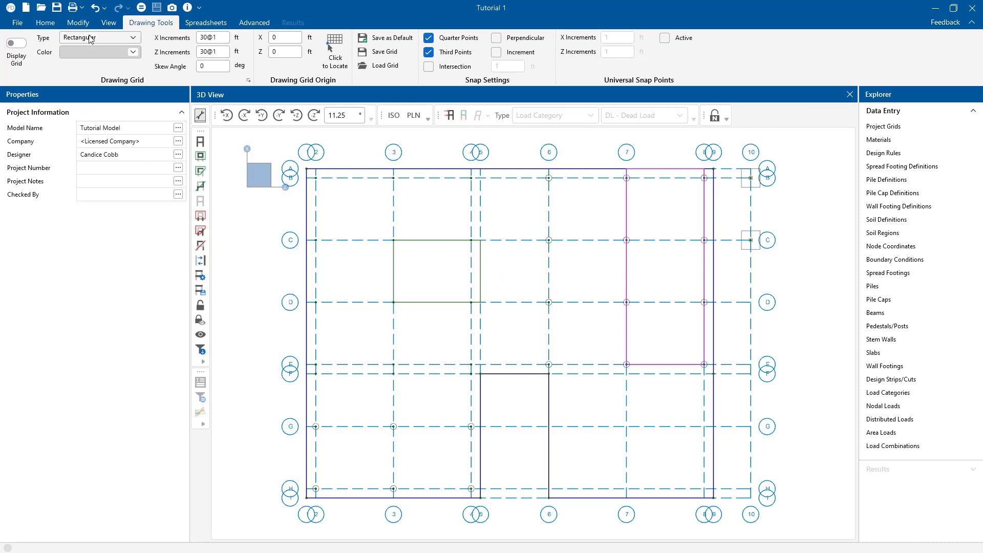
{"action": "left_click", "coordinate": [53, 22]}
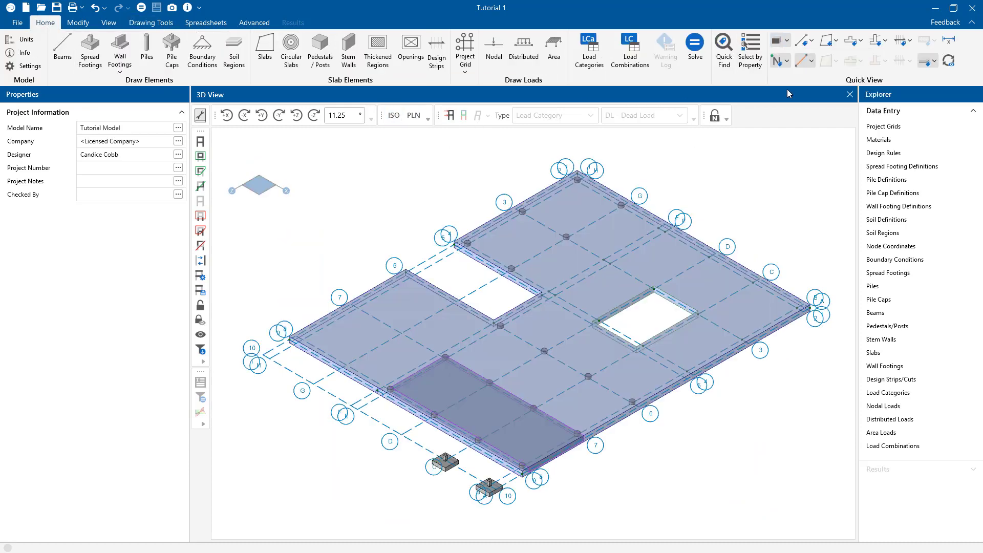
{"action": "mouse_move", "coordinate": [726, 416]}
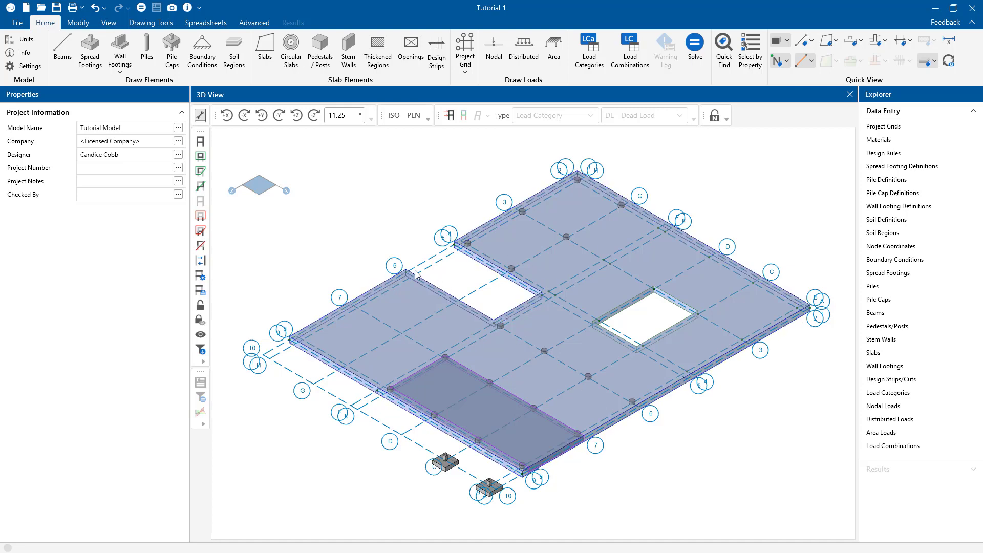
View the rendered slab model from directly above in plan (PLN)
{"action": "left_click", "coordinate": [413, 115]}
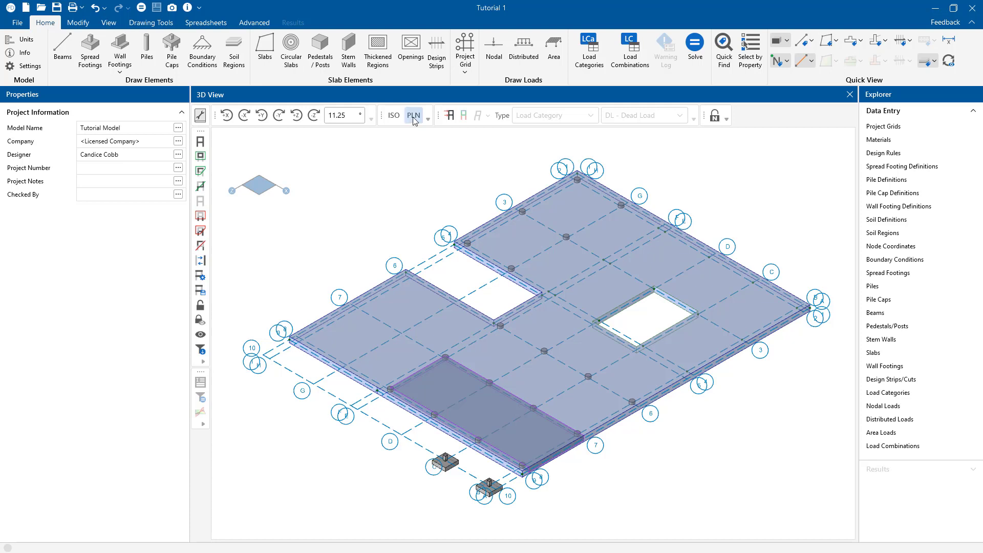
{"action": "left_click", "coordinate": [414, 115]}
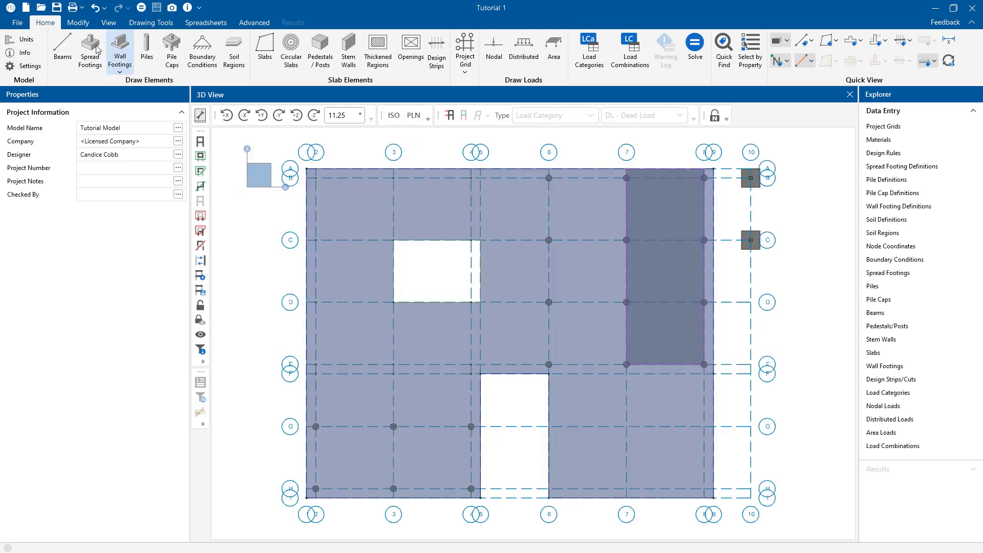
Redraw the bottom notch edge between lines 5 and 6 to end at grid 6/G
{"action": "left_click", "coordinate": [78, 22]}
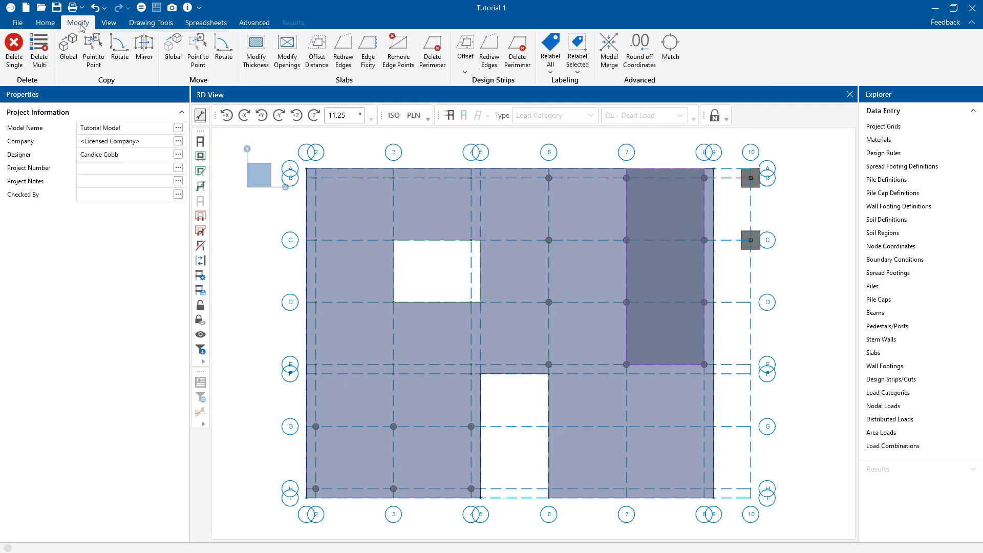
{"action": "mouse_move", "coordinate": [342, 49]}
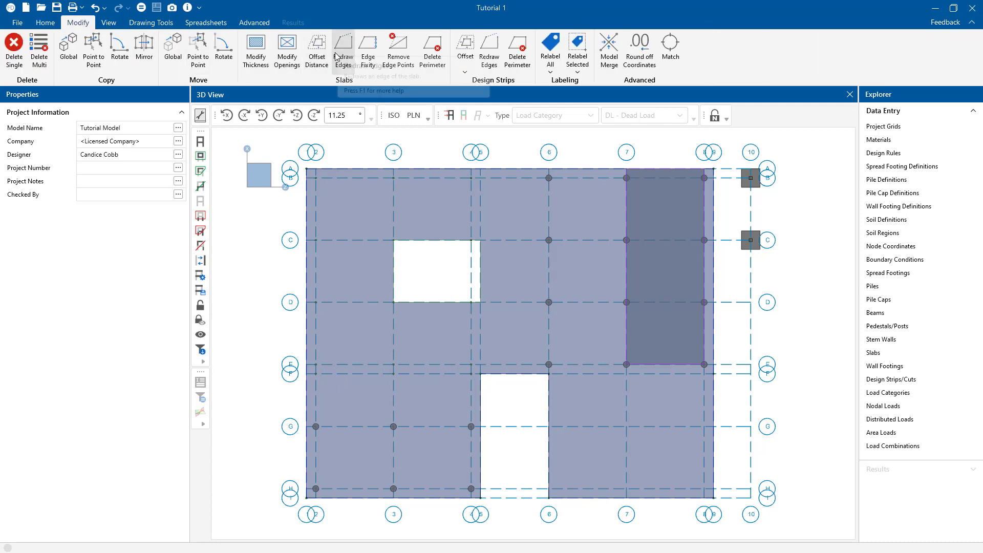
{"action": "left_click", "coordinate": [343, 49]}
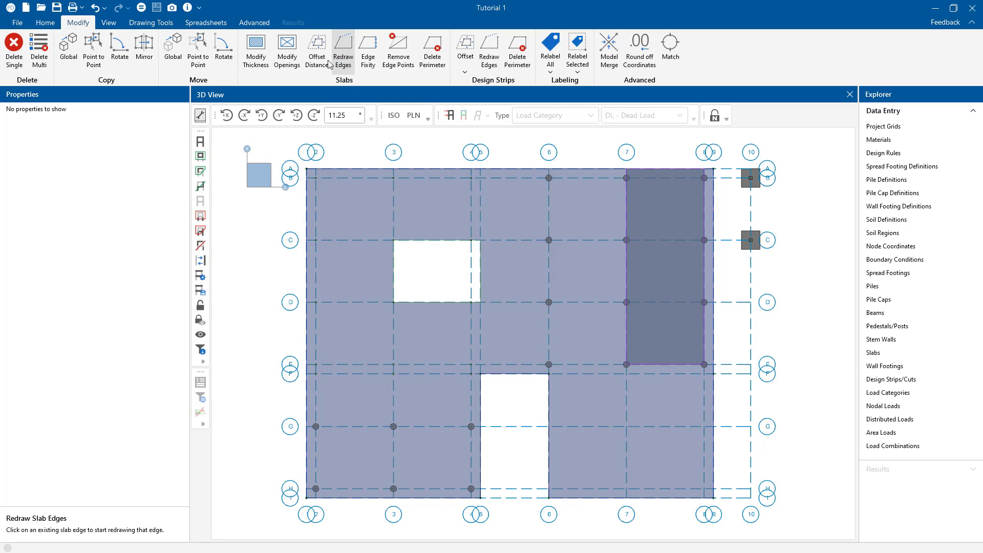
{"action": "mouse_move", "coordinate": [491, 473]}
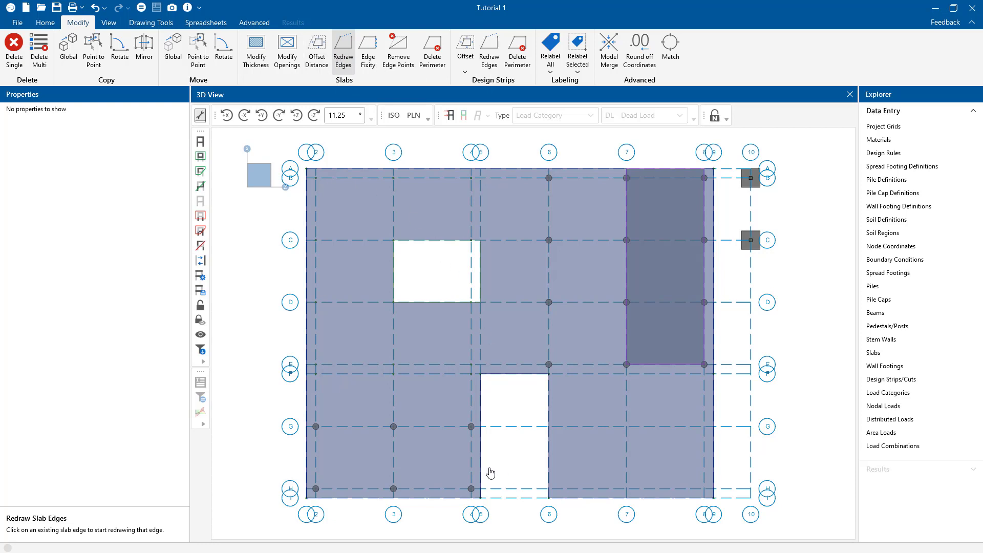
{"action": "left_click", "coordinate": [478, 437]}
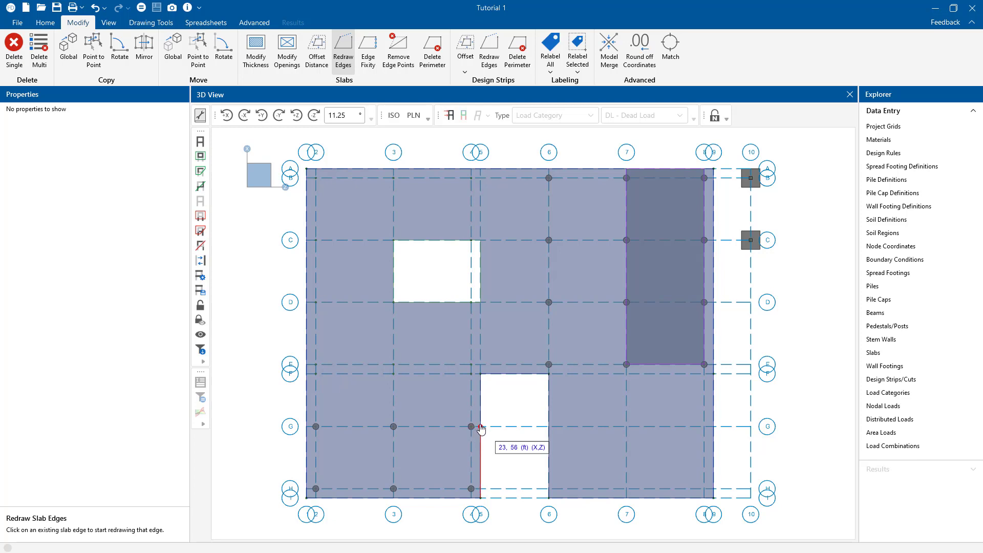
{"action": "mouse_move", "coordinate": [548, 441]}
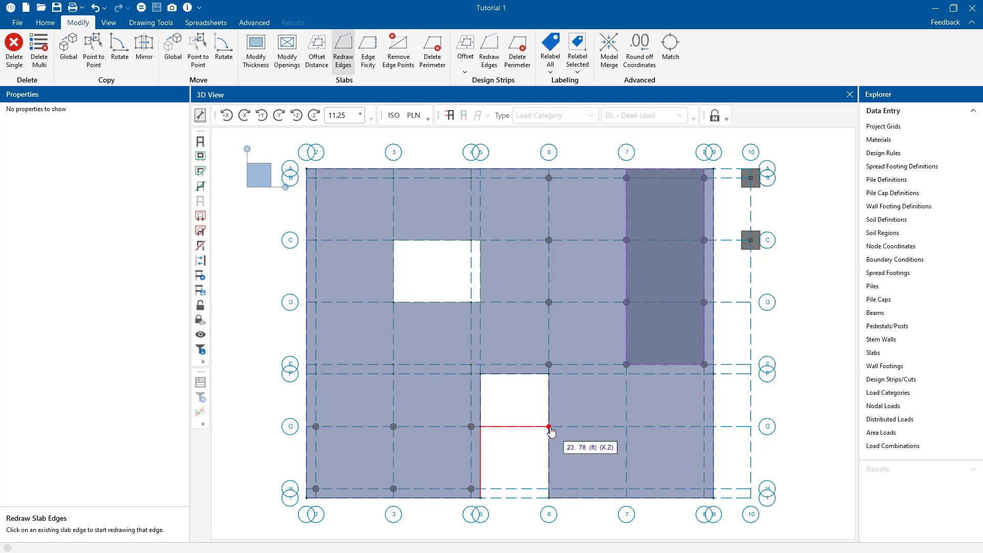
{"action": "left_click", "coordinate": [547, 427]}
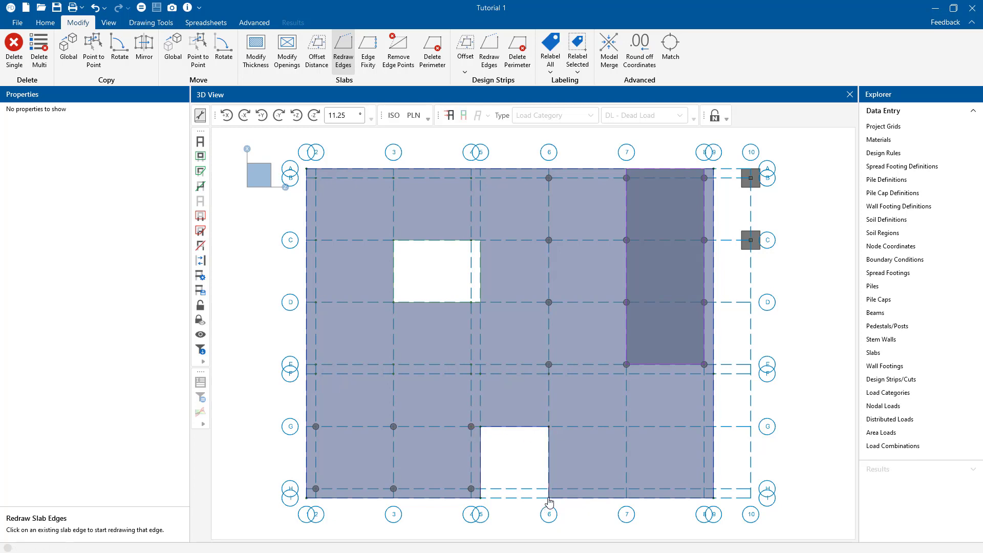
{"action": "mouse_move", "coordinate": [522, 419]}
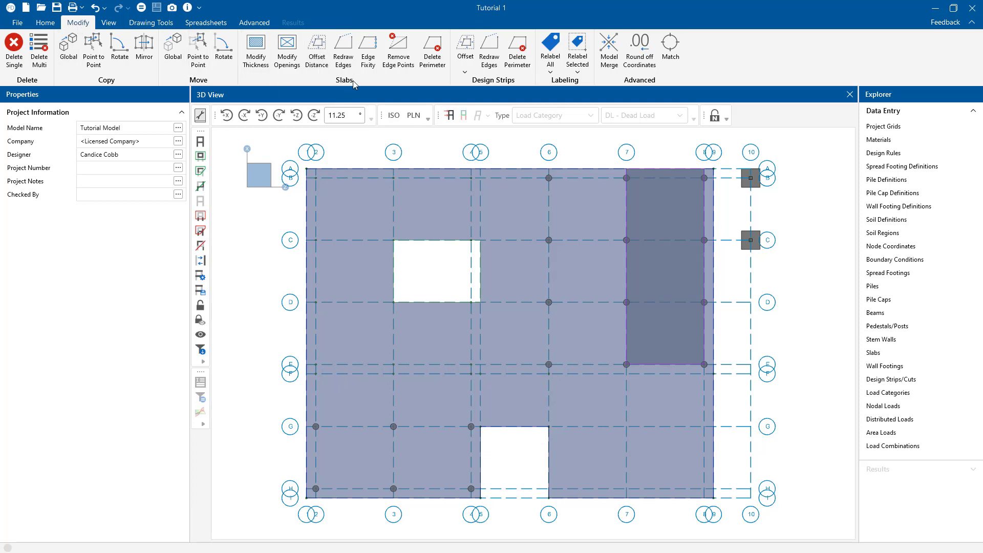
{"action": "mouse_move", "coordinate": [397, 51]}
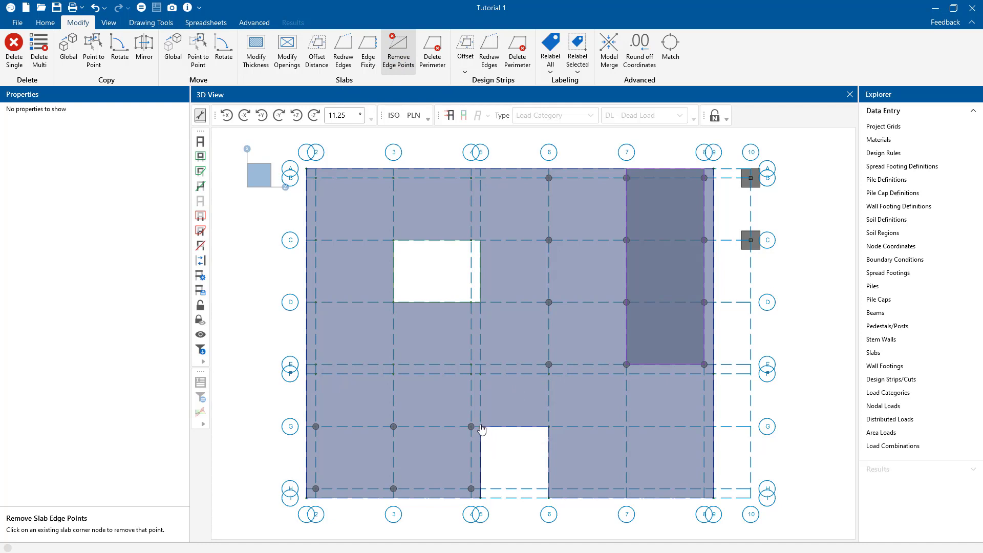
Remove the notch corner points at 5/G and 6/G, straightening the bottom slab edge
{"action": "left_click", "coordinate": [469, 427]}
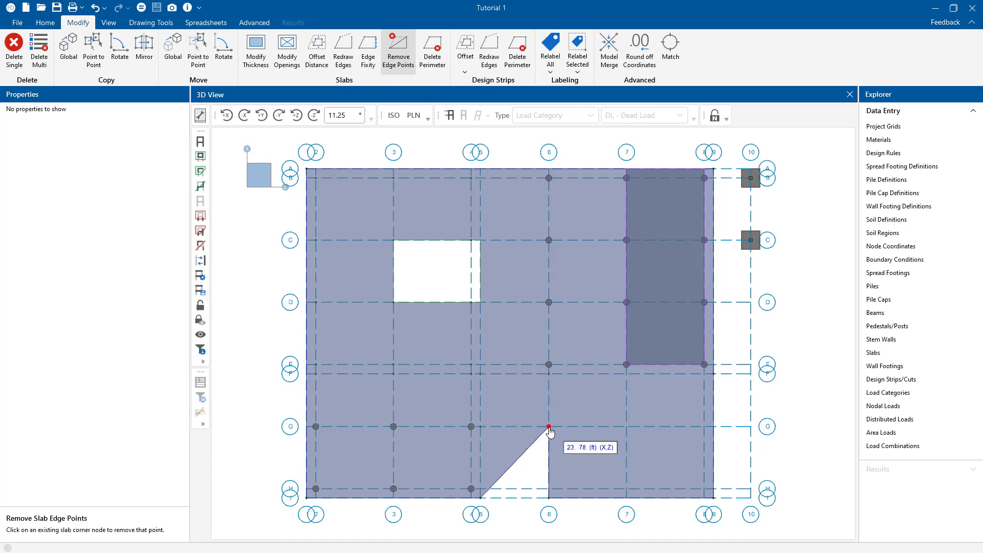
{"action": "left_click", "coordinate": [548, 425]}
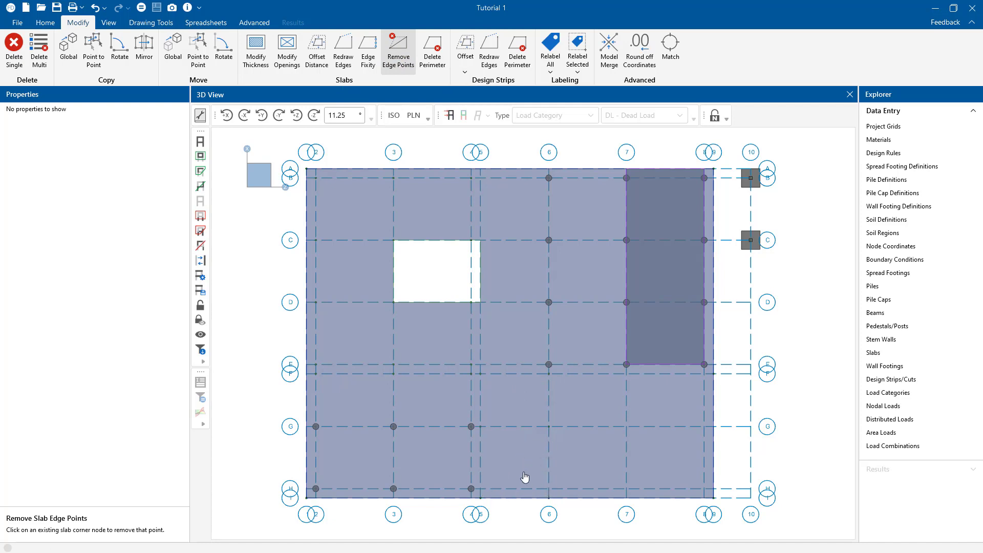
{"action": "left_click", "coordinate": [525, 477]}
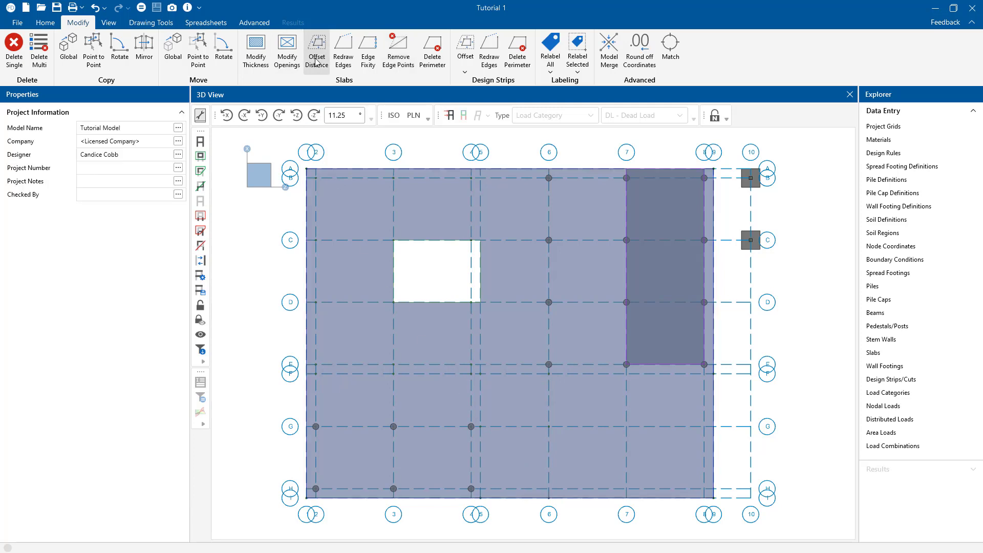
Offset the slab perimeter outward by 1 ft and return to the Home tab
{"action": "left_click", "coordinate": [317, 48]}
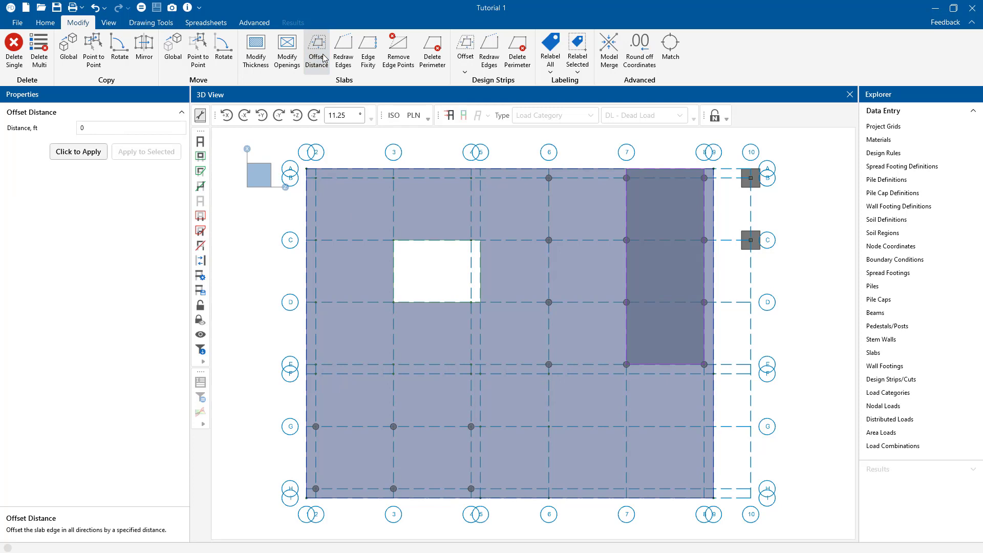
{"action": "left_click", "coordinate": [102, 128]}
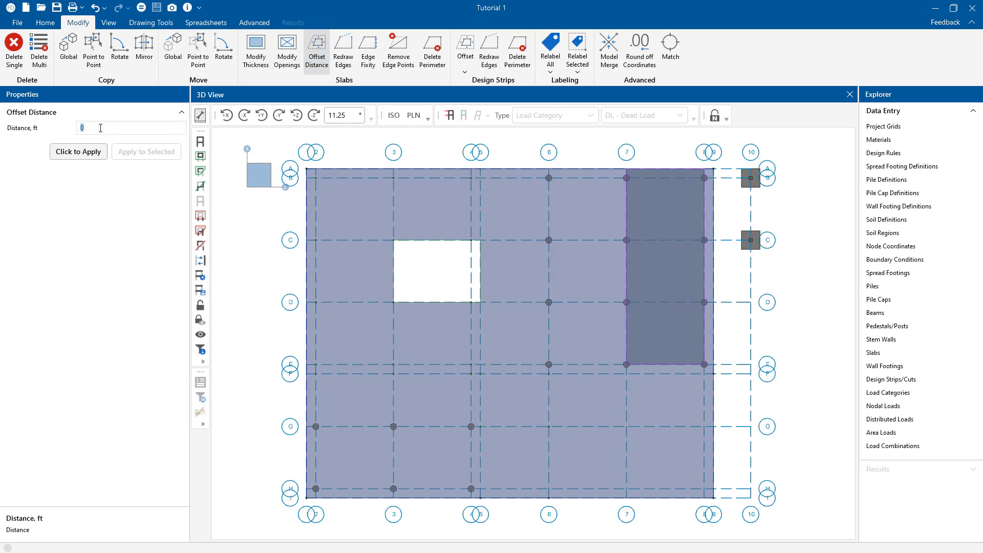
{"action": "type", "text": "1"}
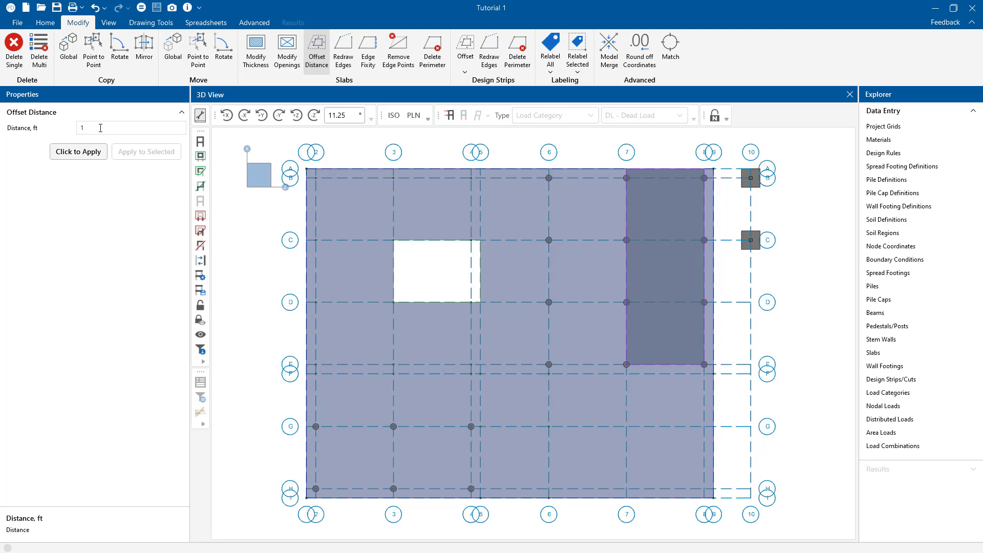
{"action": "mouse_move", "coordinate": [76, 152]}
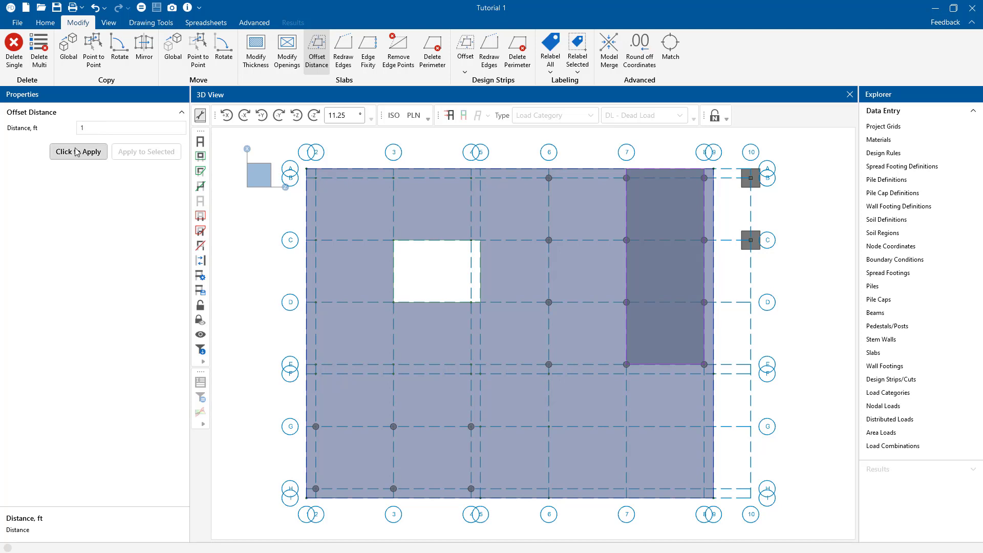
{"action": "left_click", "coordinate": [150, 23]}
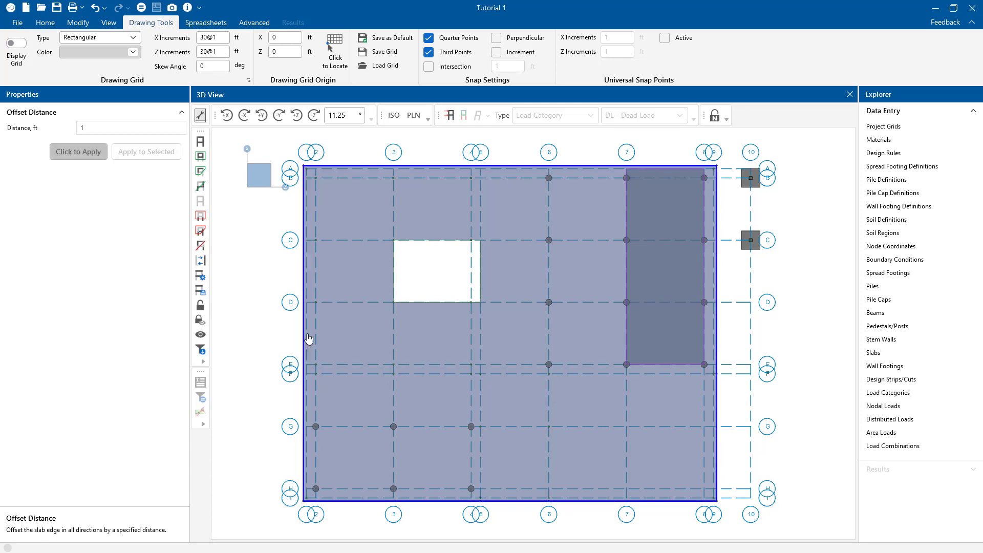
{"action": "mouse_move", "coordinate": [727, 182]}
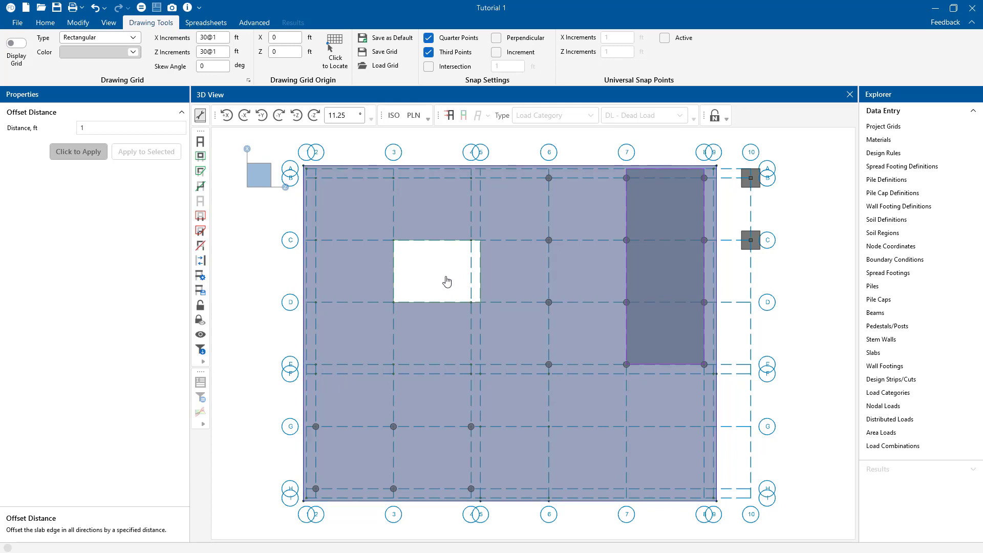
{"action": "left_click", "coordinate": [45, 21]}
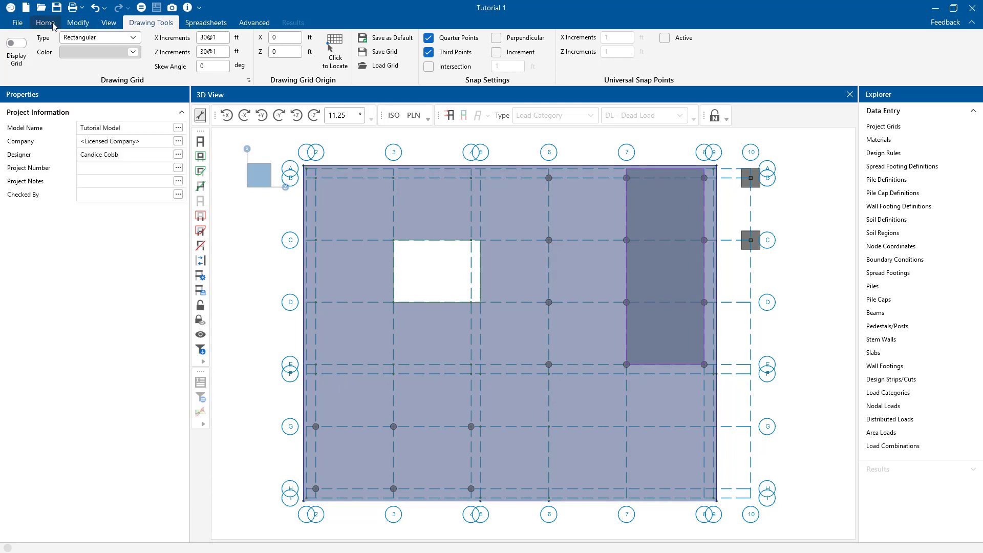
{"action": "left_click", "coordinate": [44, 22]}
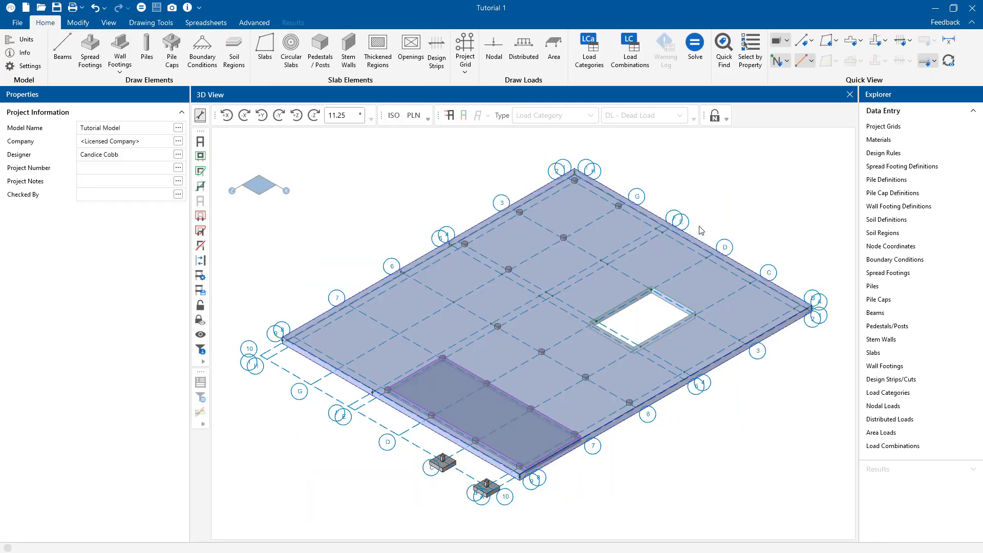